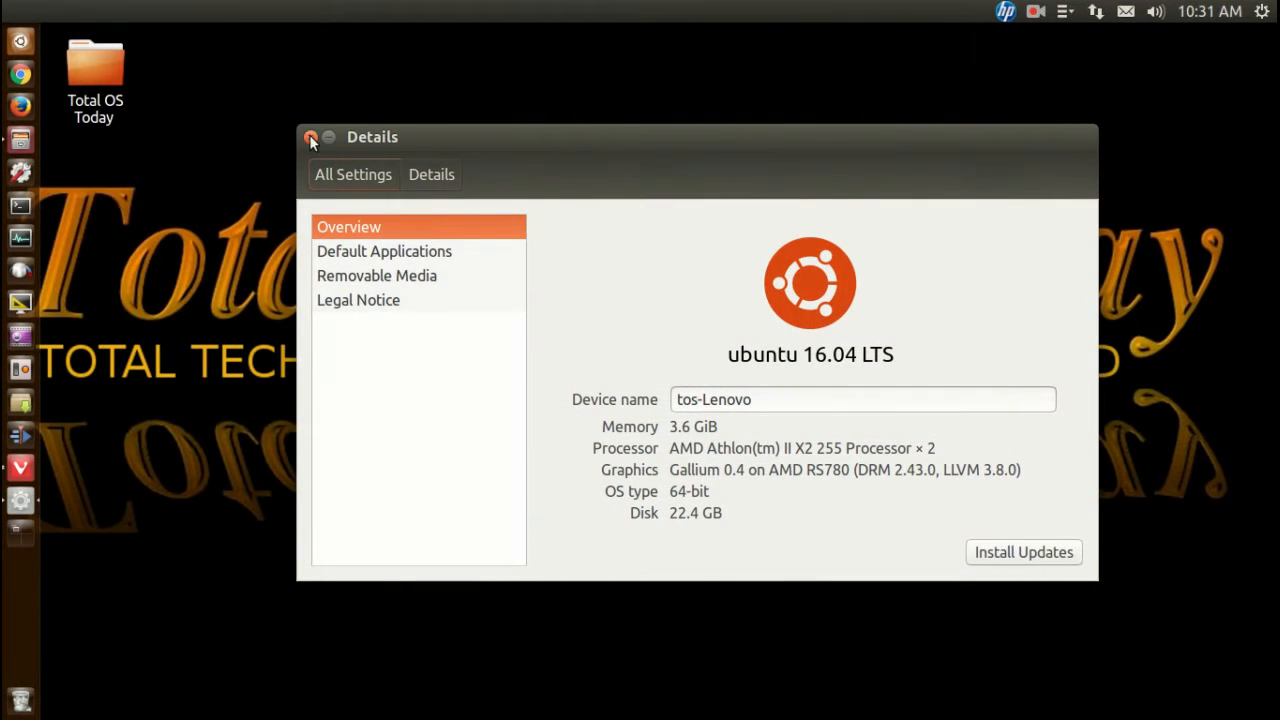
Close the Ubuntu 16.04 LTS system Details window to reveal the YouTube video page.
left_click(312, 137)
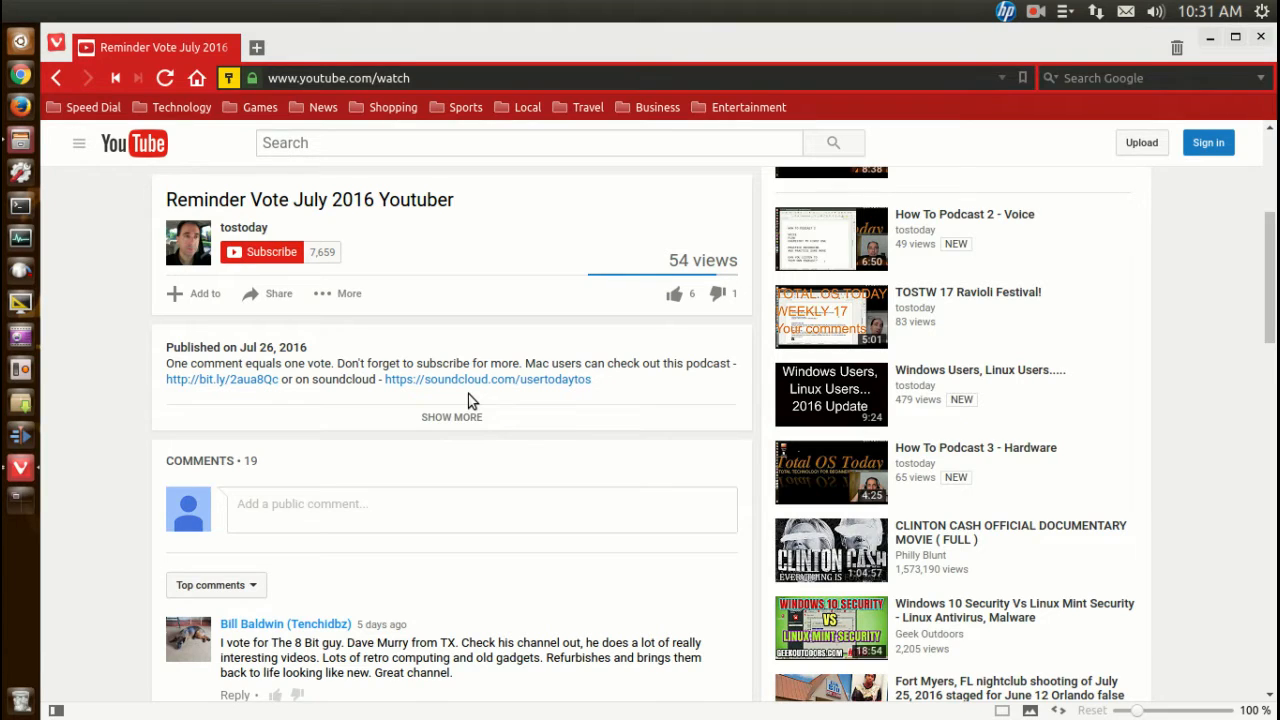
mouse_move(524, 427)
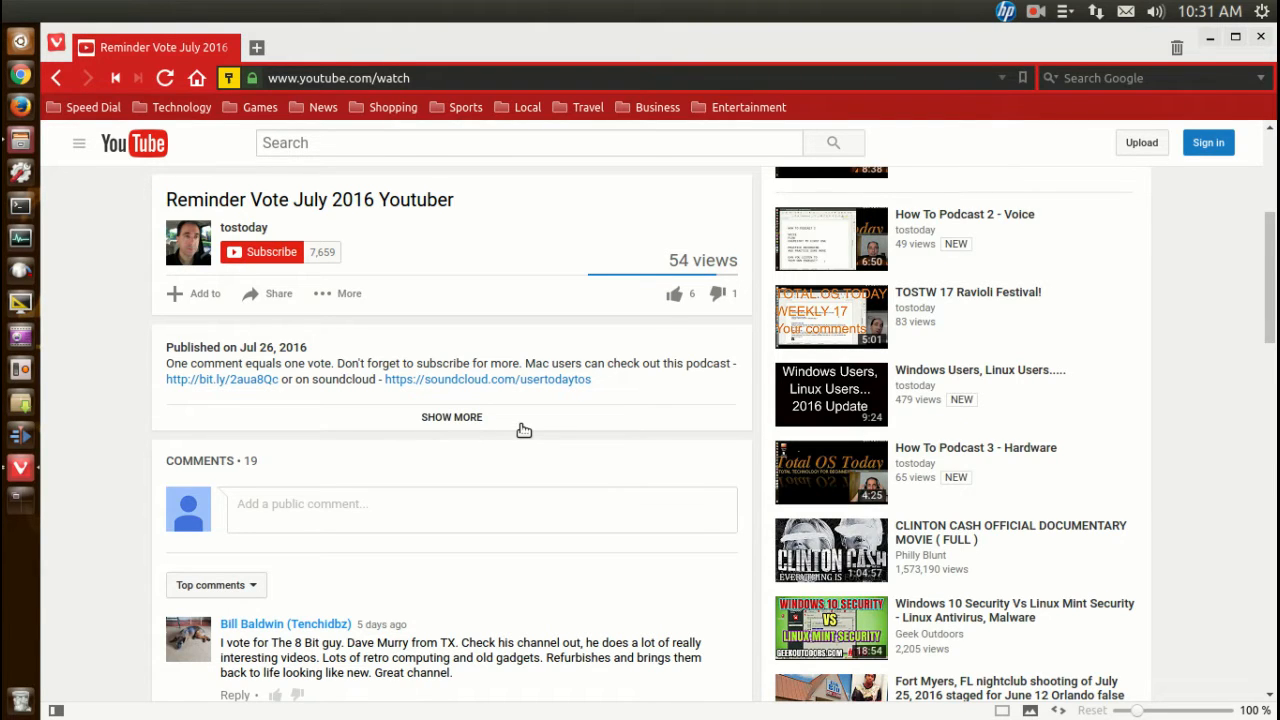
scroll("down", 3)
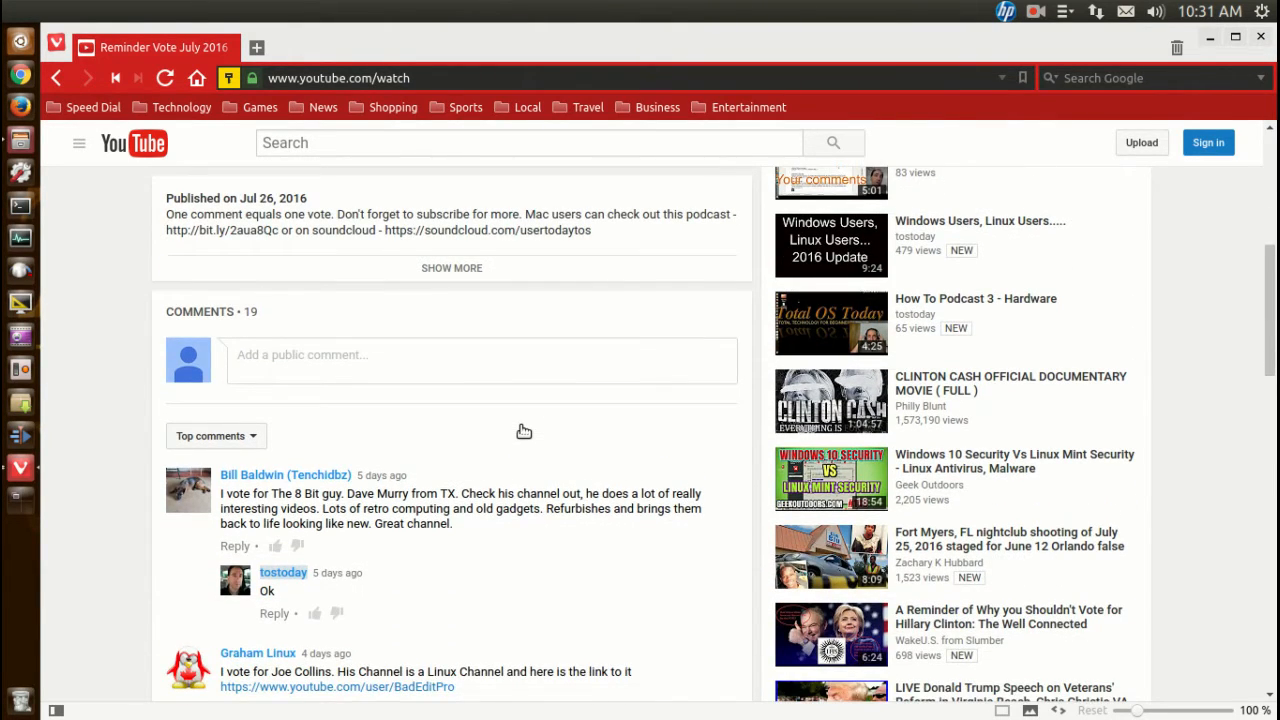
scroll("down", 3)
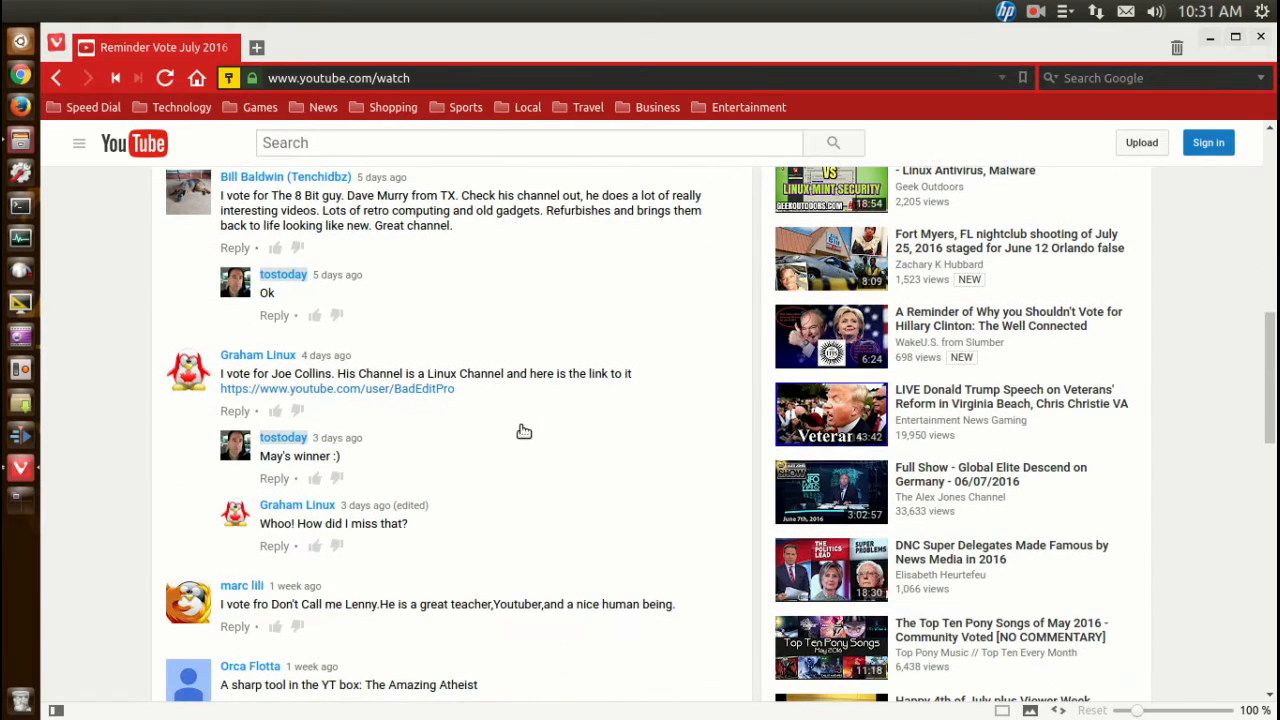
mouse_move(535, 288)
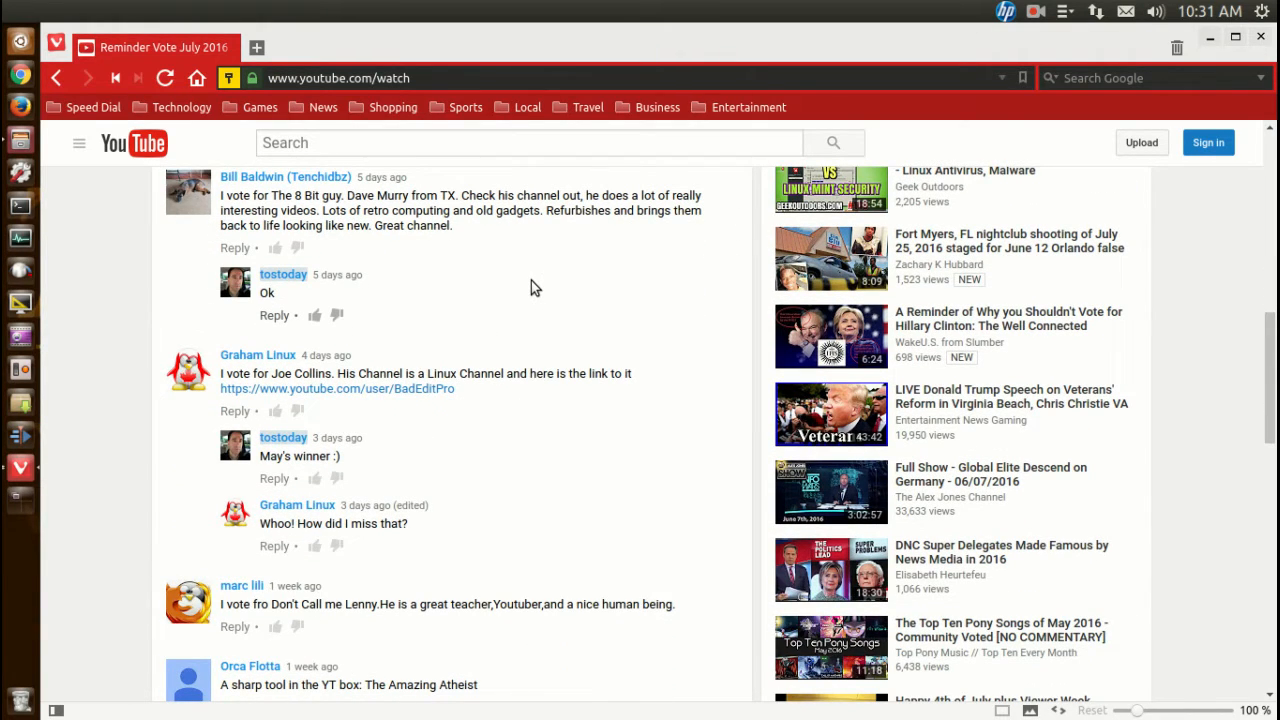
mouse_move(518, 447)
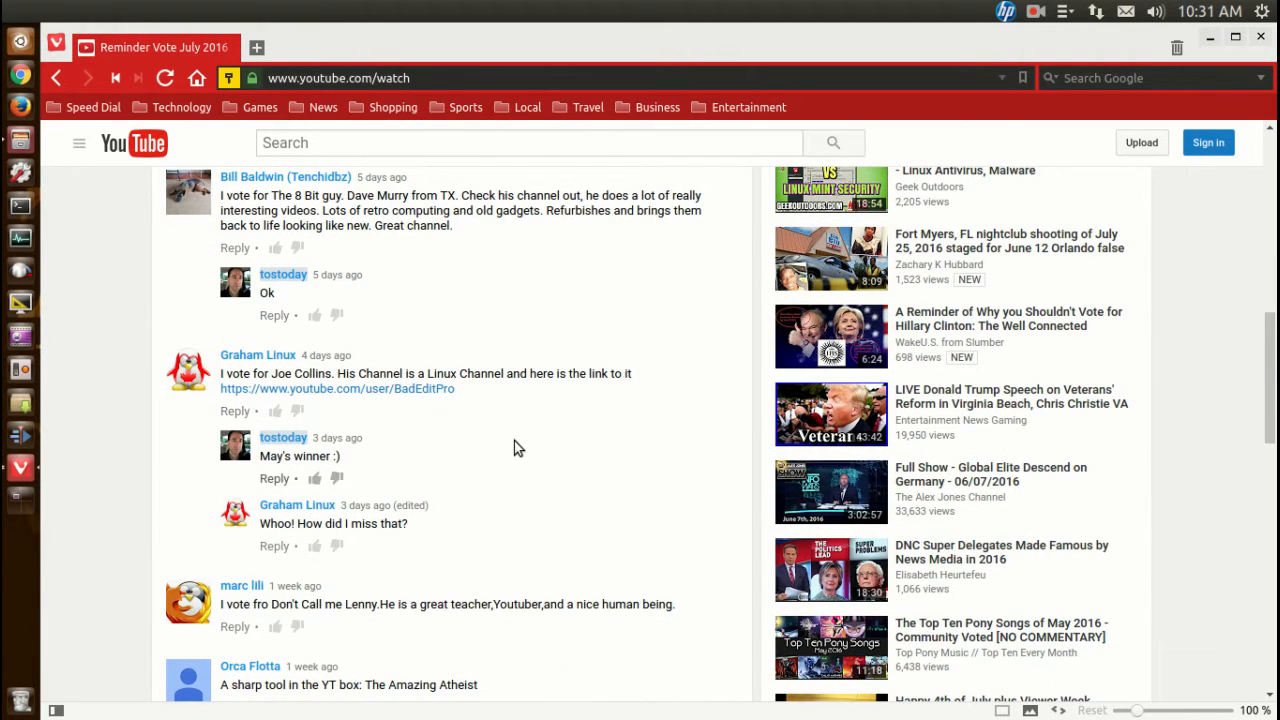
scroll("down", 3)
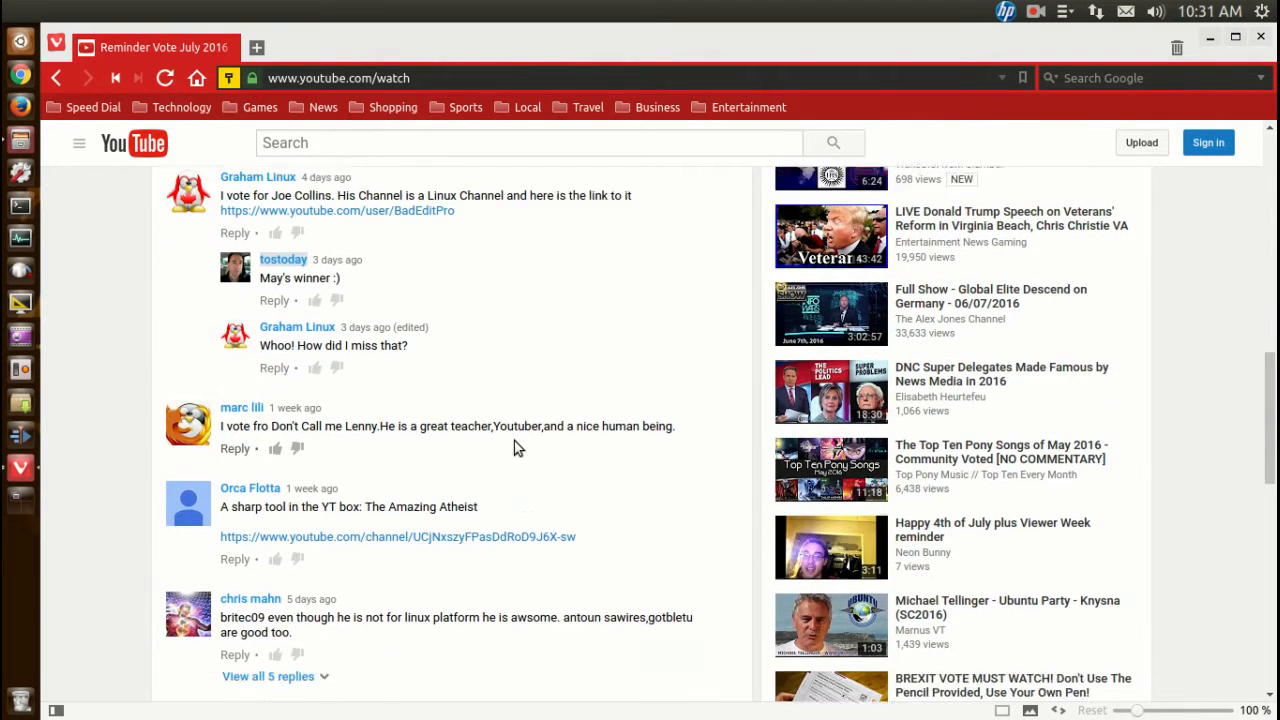
scroll("down", 3)
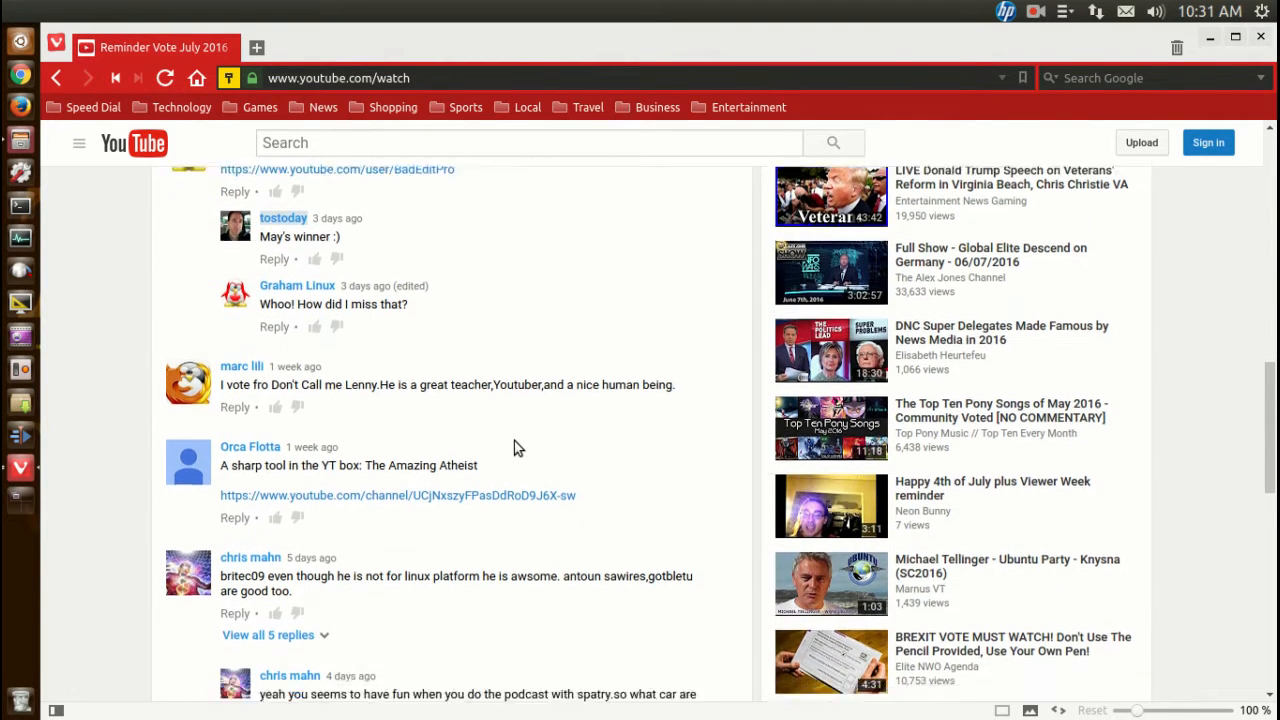
scroll("down", 3)
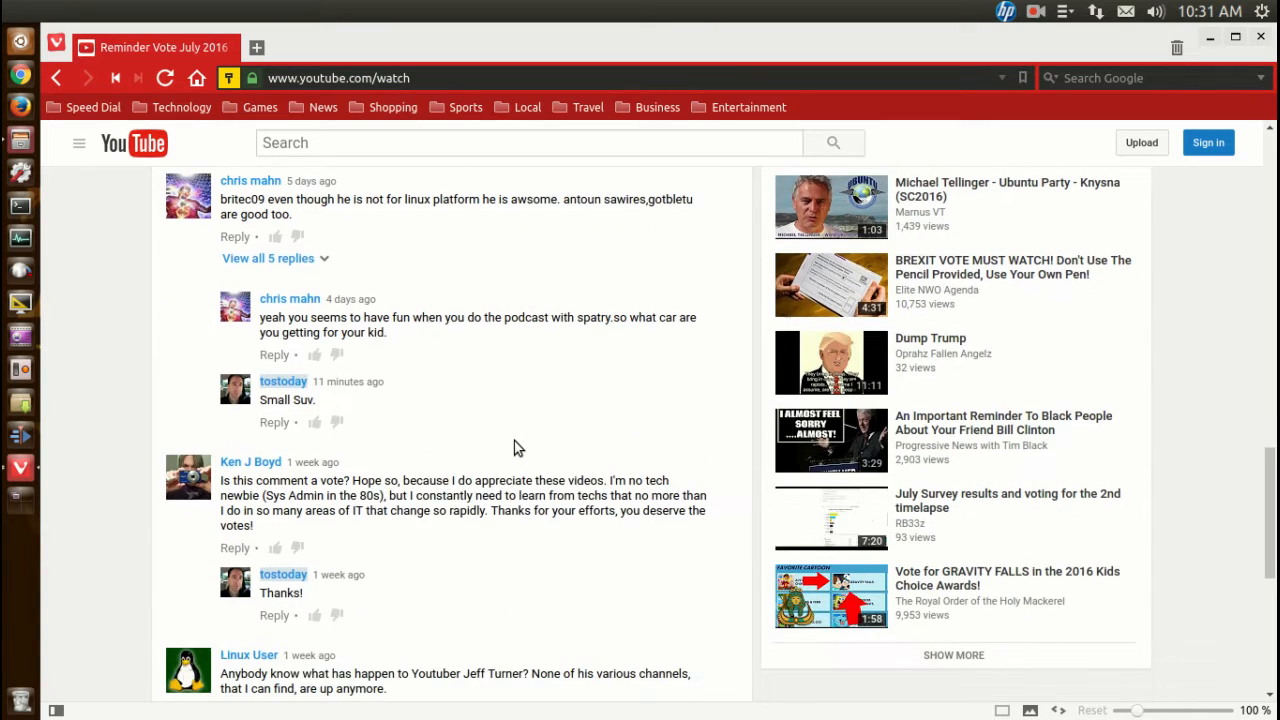
mouse_move(467, 455)
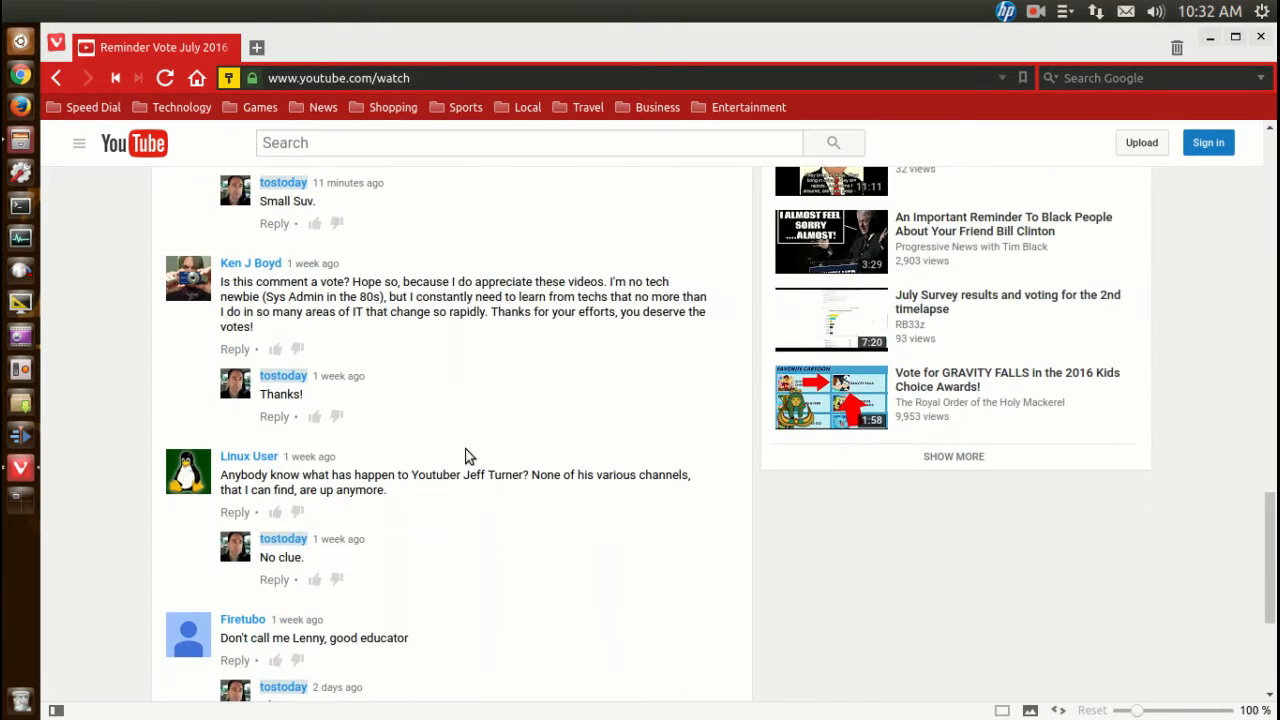
scroll("down", 3)
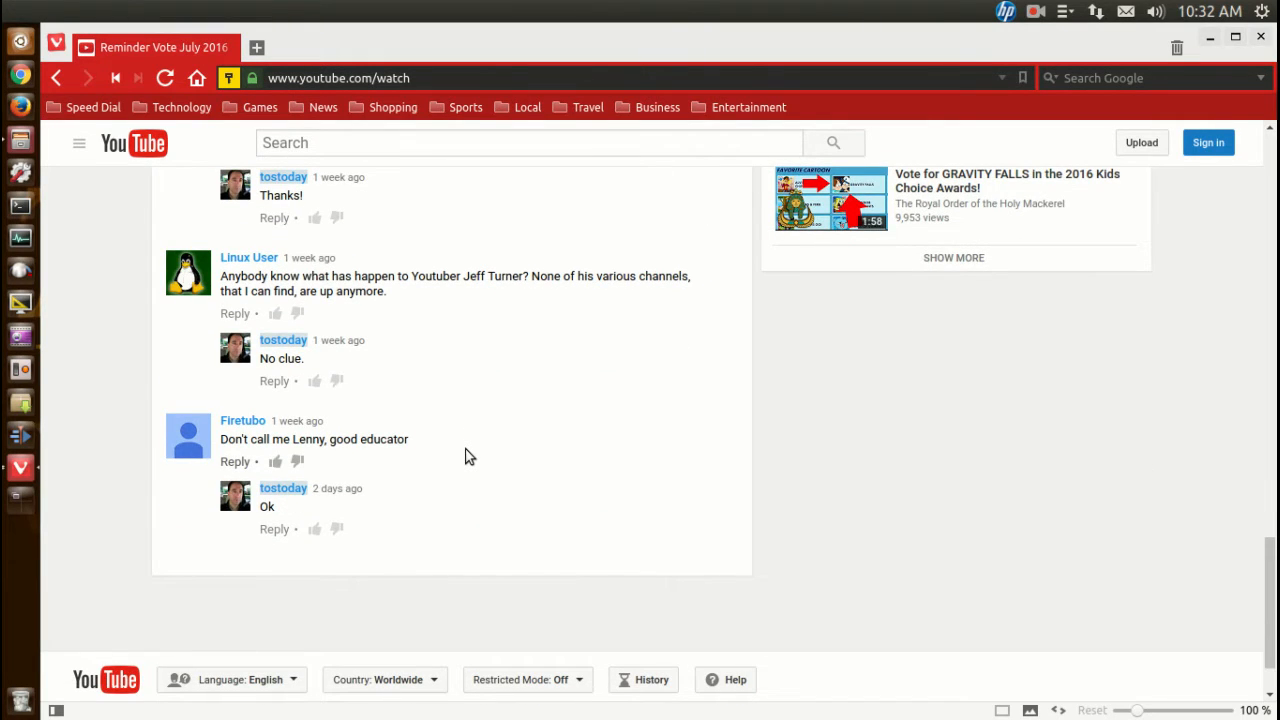
mouse_move(334, 466)
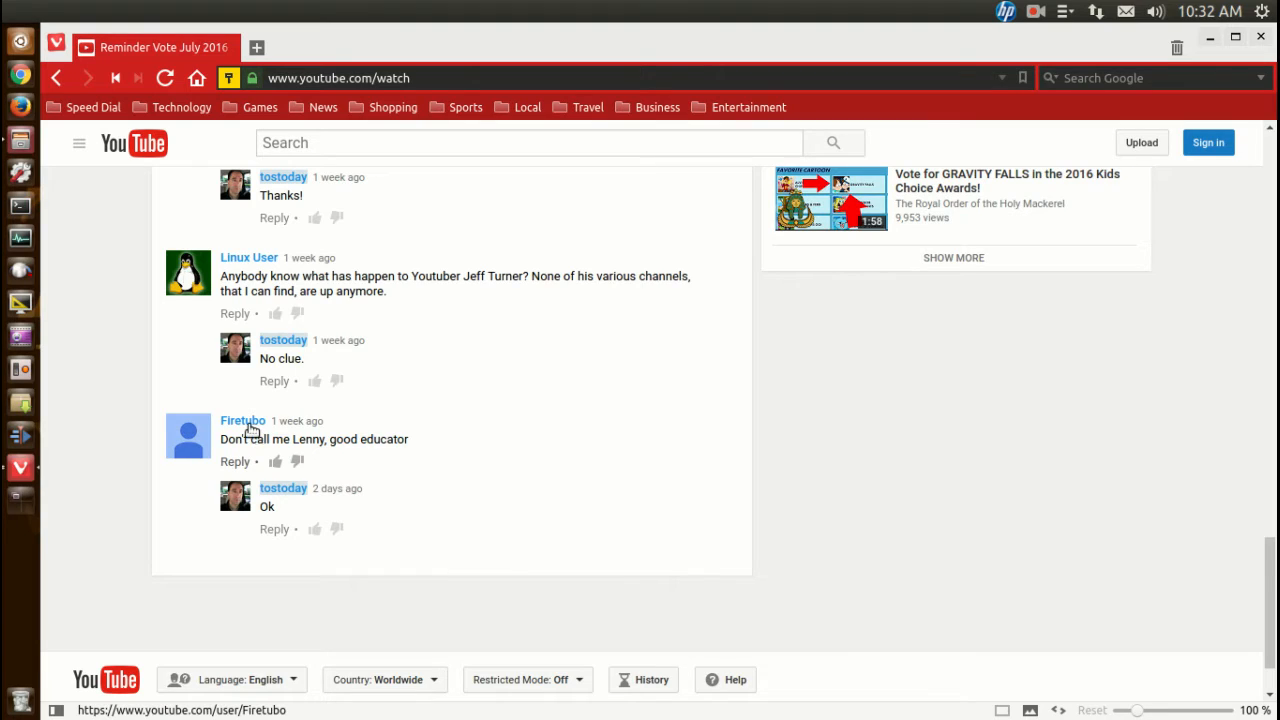
mouse_move(537, 419)
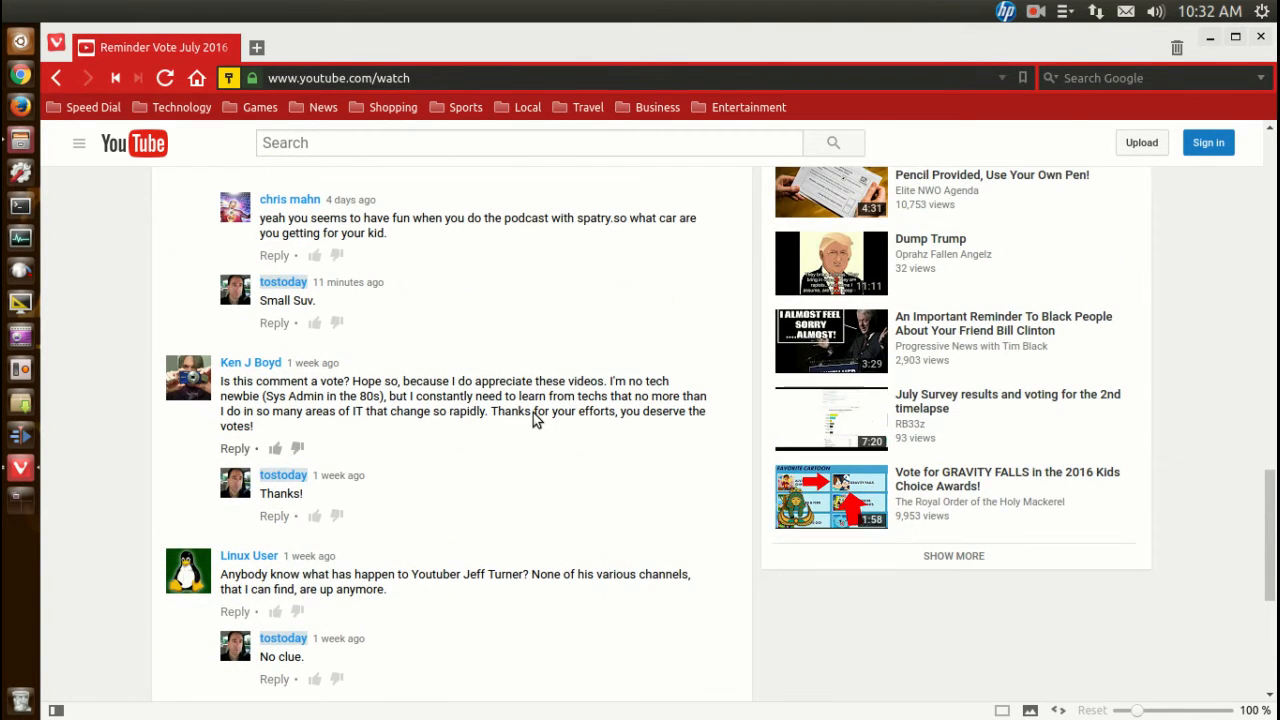
scroll("up", 3)
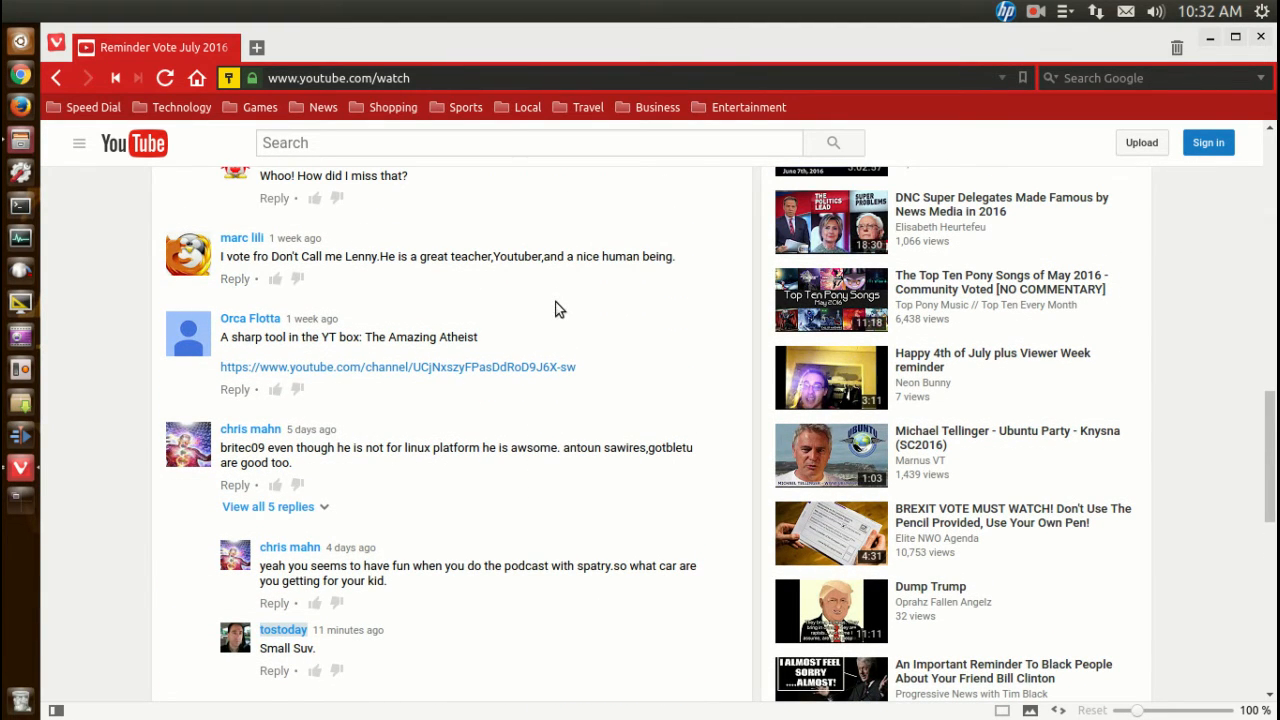
scroll("up", 3)
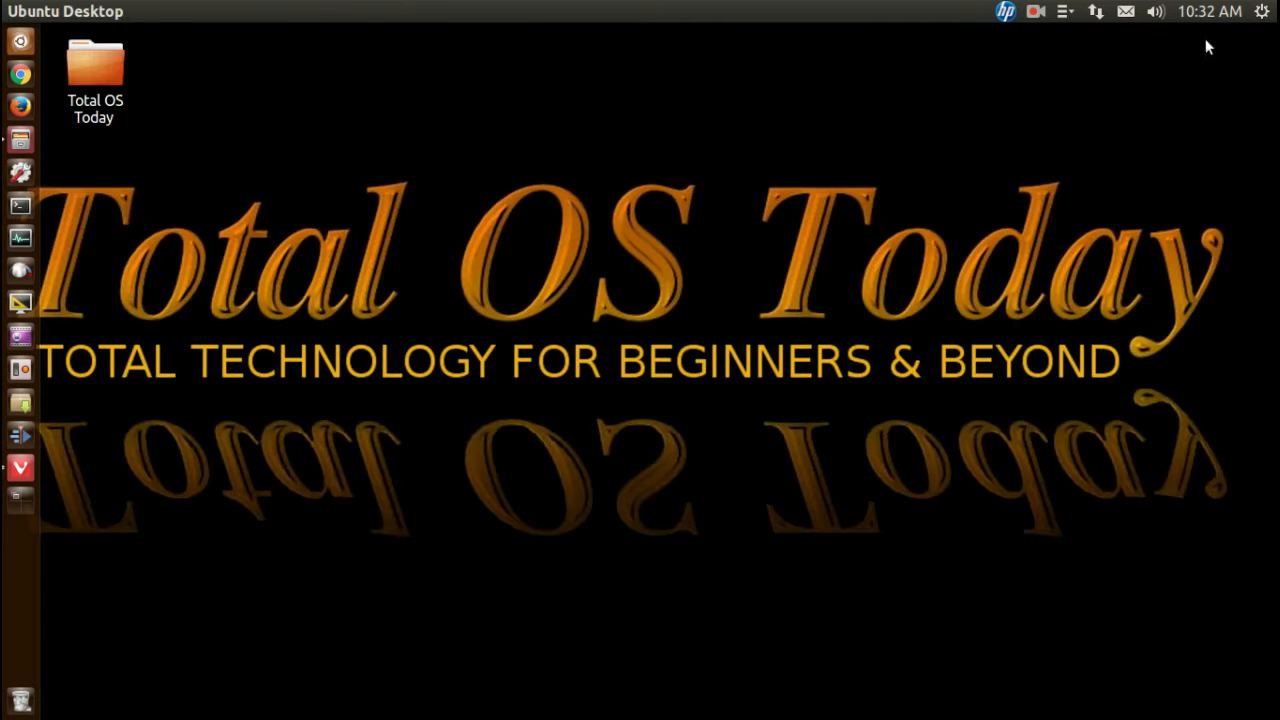
mouse_move(886, 413)
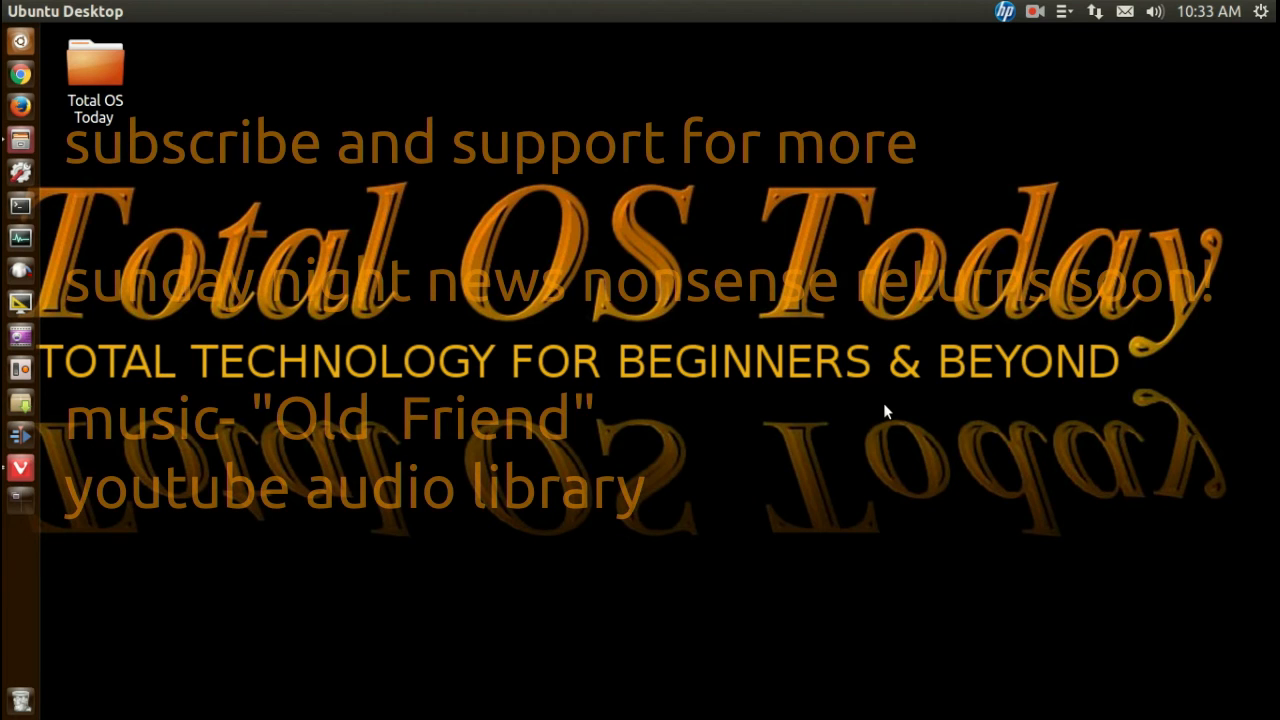
mouse_move(1060, 310)
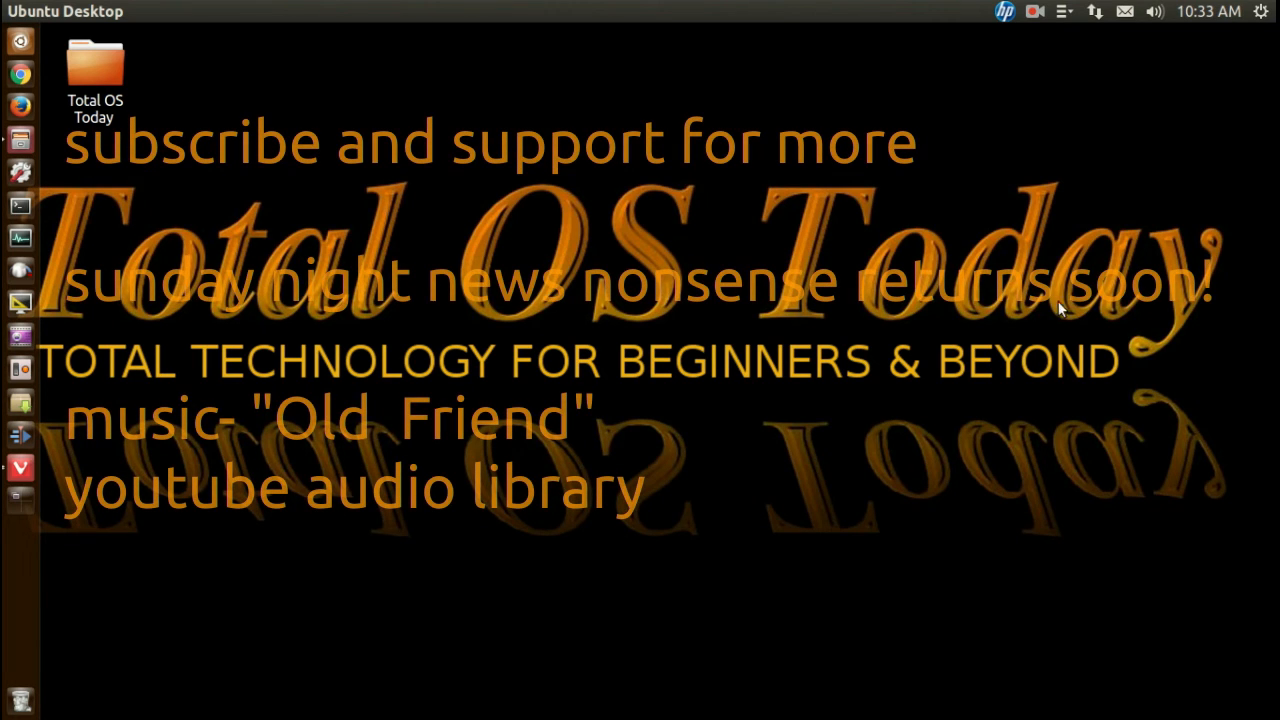